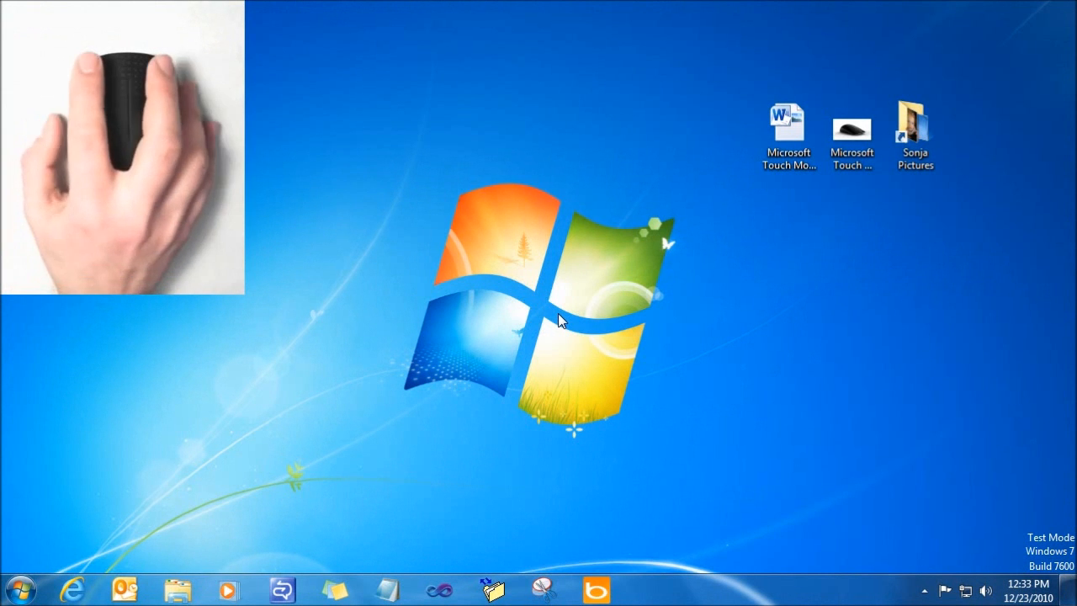
Step: Open the Microsoft Touch Mouse .docx from the desktop in Word
double_click(788, 135)
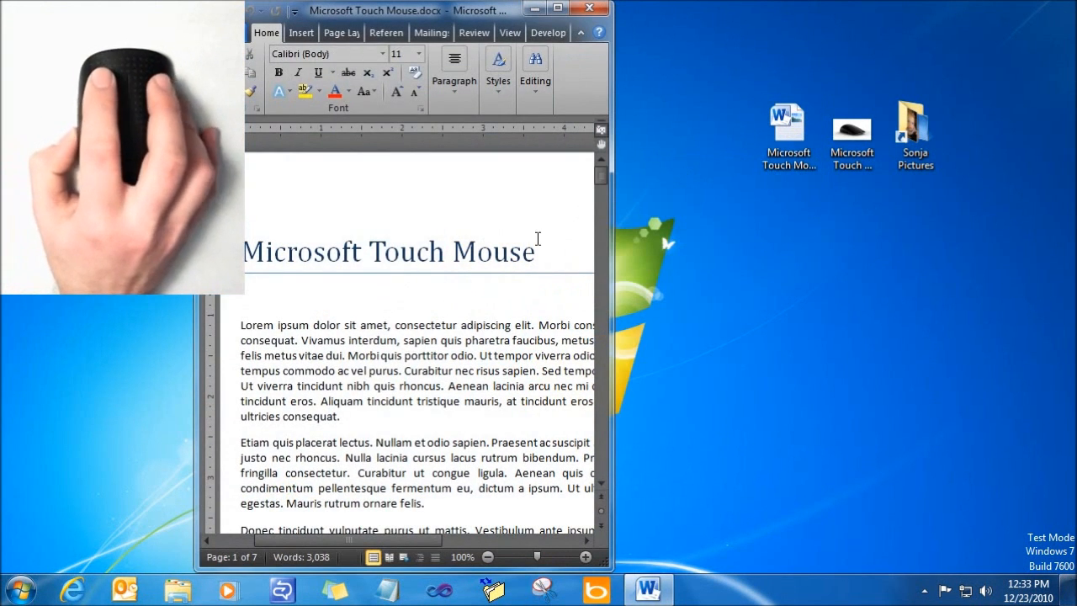
right_click(851, 131)
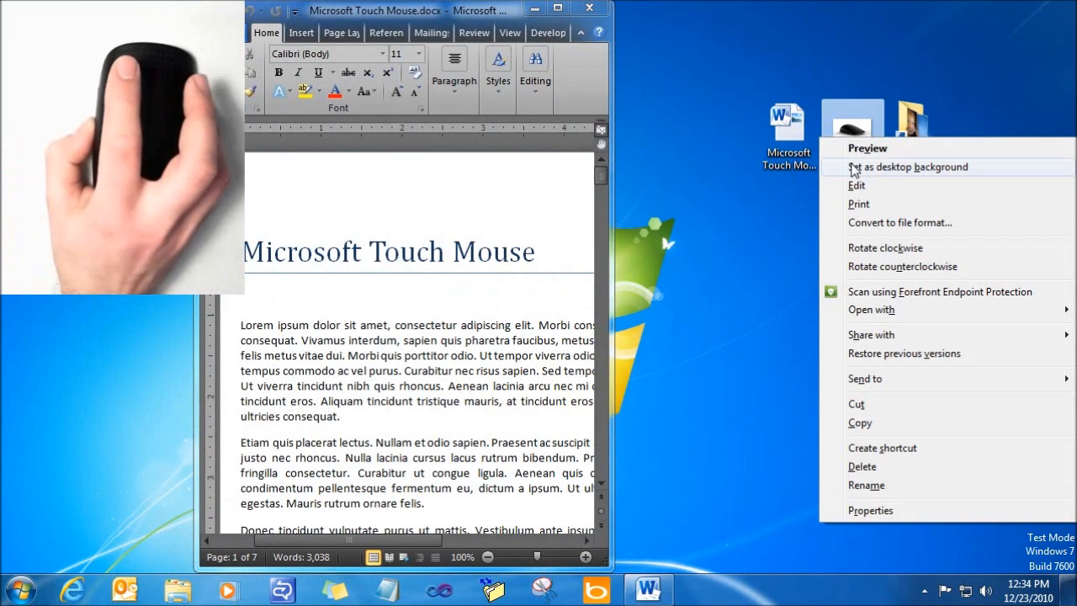
left_click(637, 242)
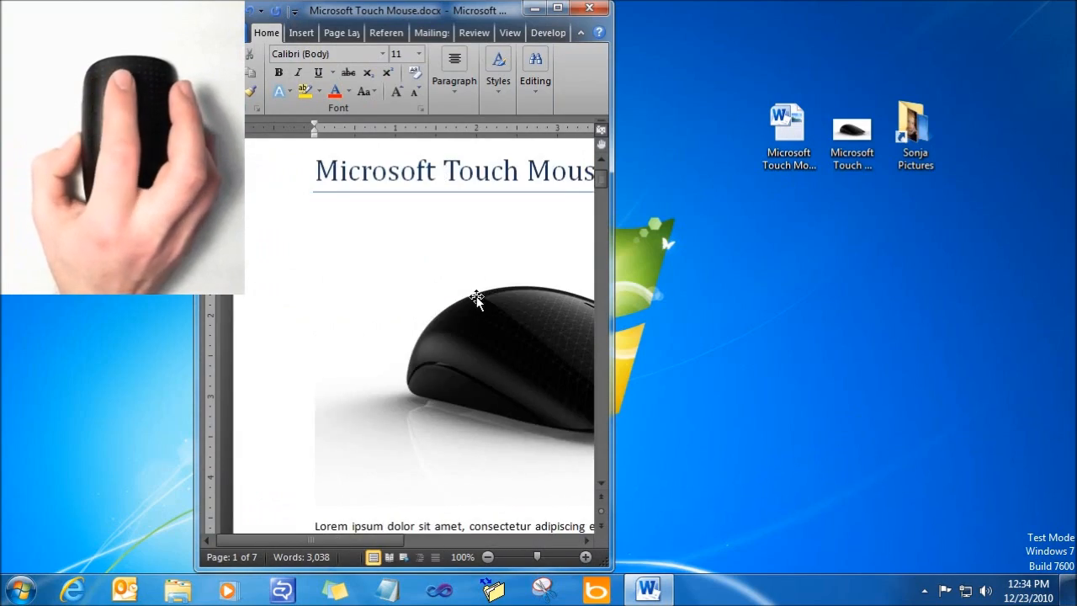
Step: Scroll the document down to Figure 3 on page 3, then open the Sonja Pictures folder
scroll("down", 3)
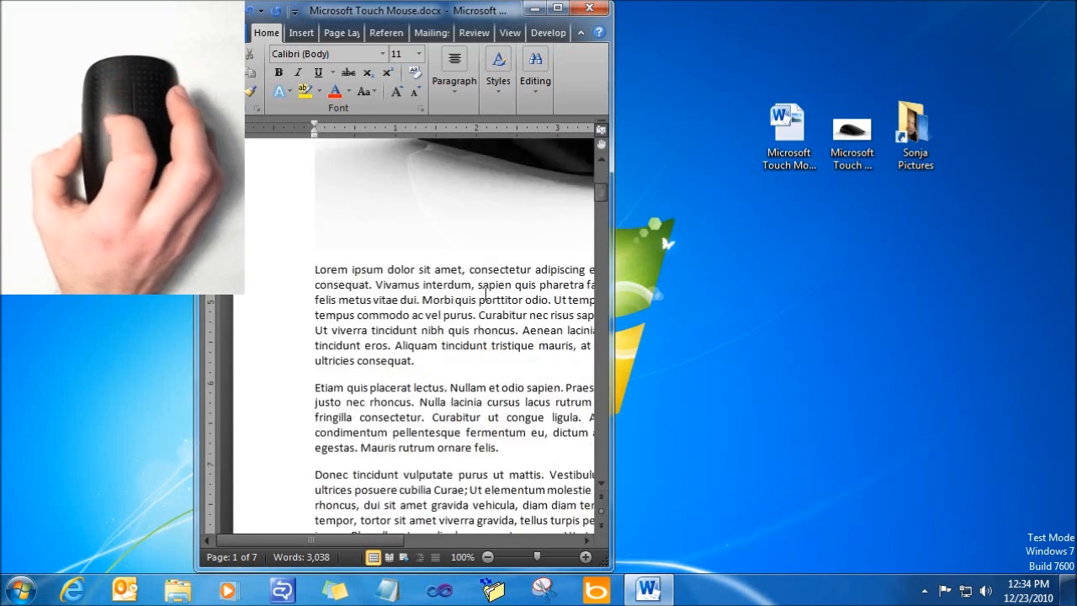
scroll("down", 3)
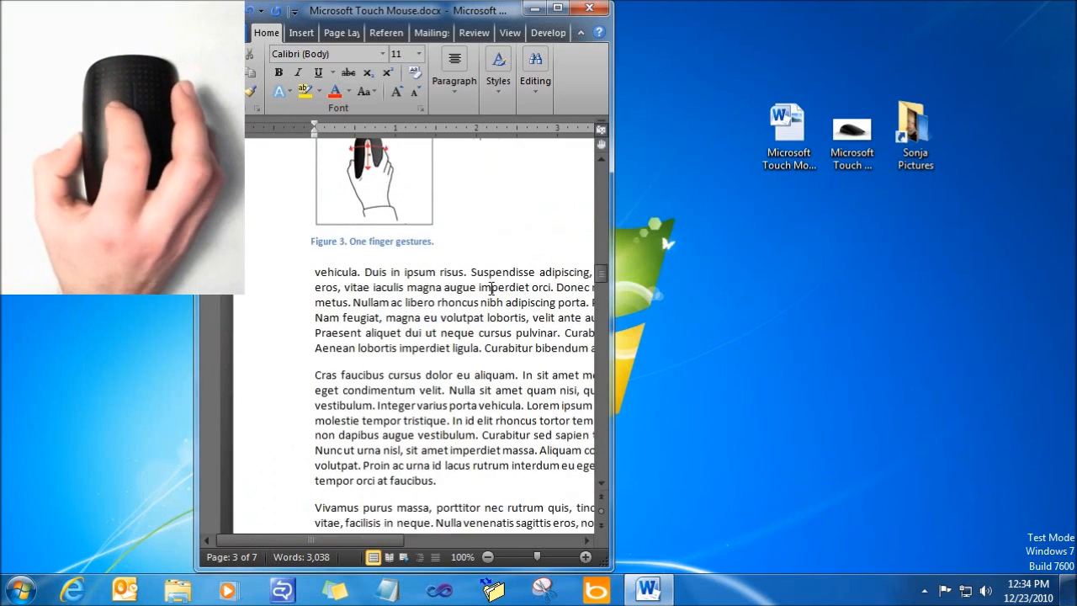
scroll("down", 3)
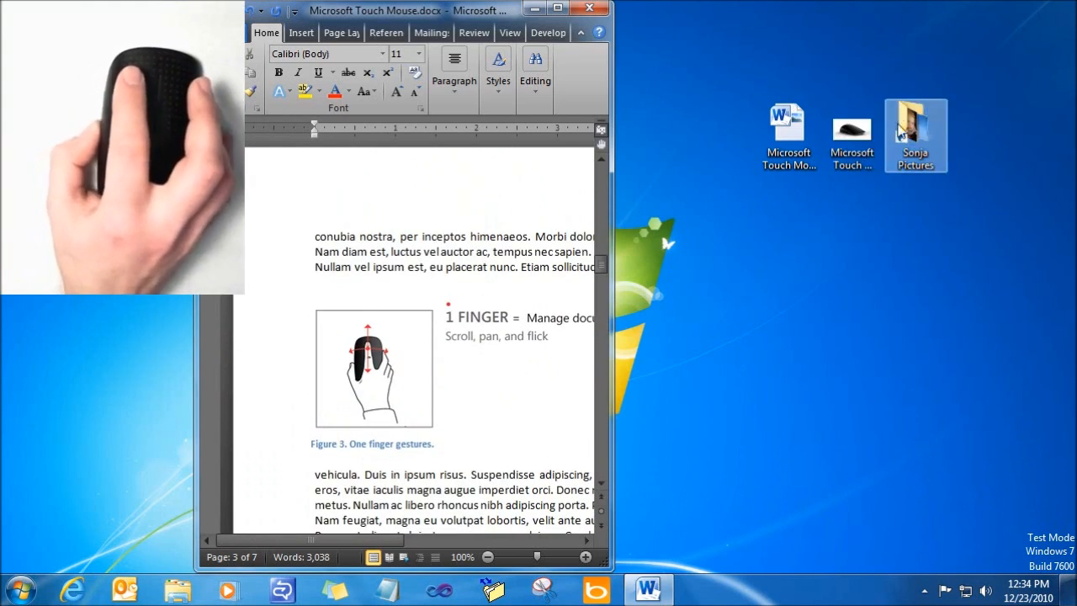
double_click(916, 134)
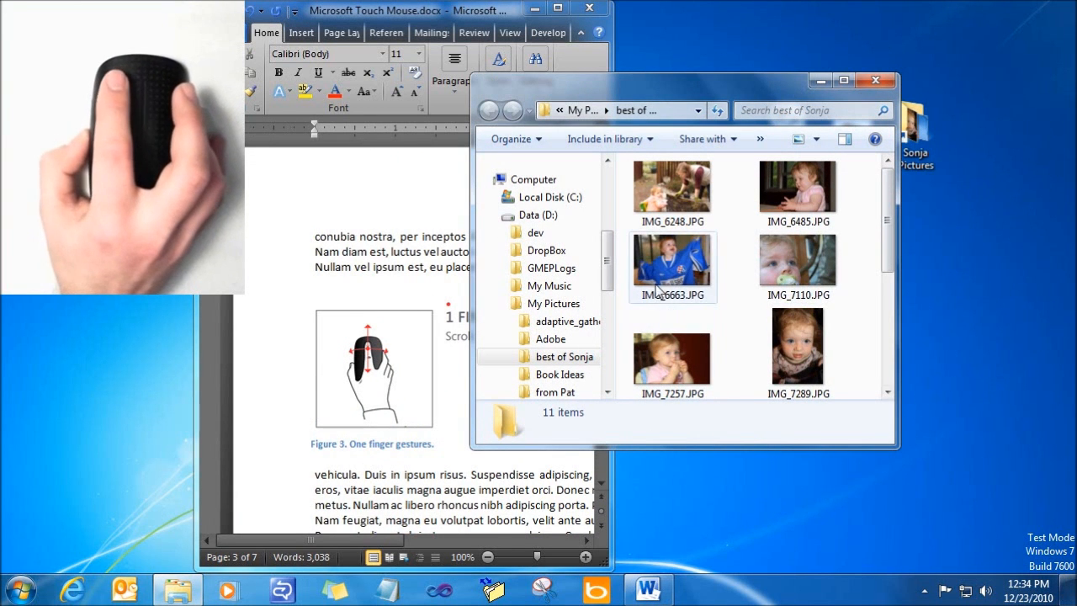
Step: View IMG_7110.JPG, step forward to IMG_7257 and IMG_7395, then back to IMG_7110
double_click(797, 256)
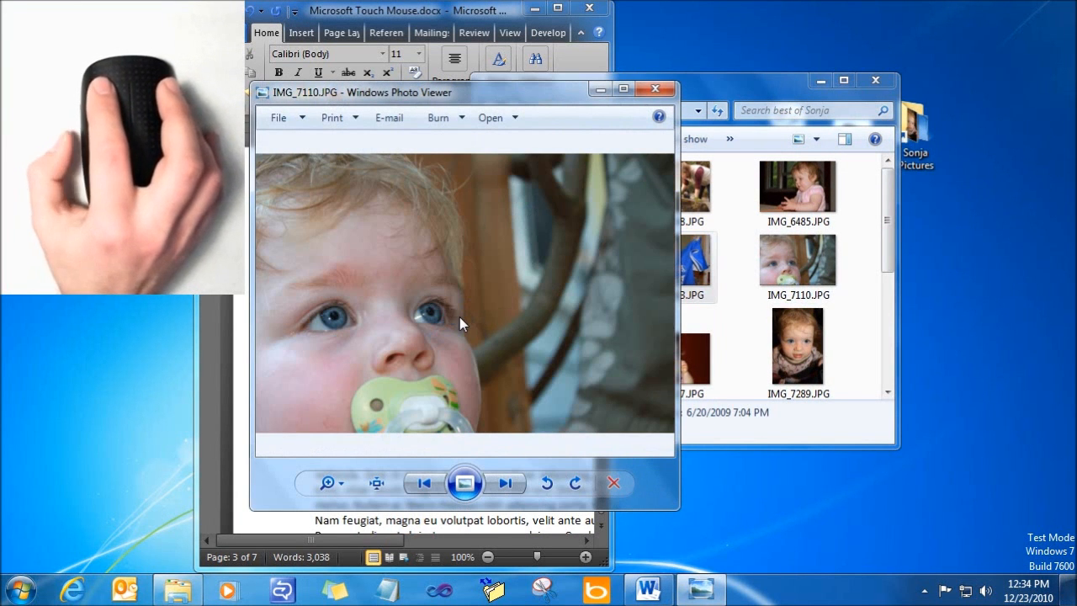
left_click(505, 483)
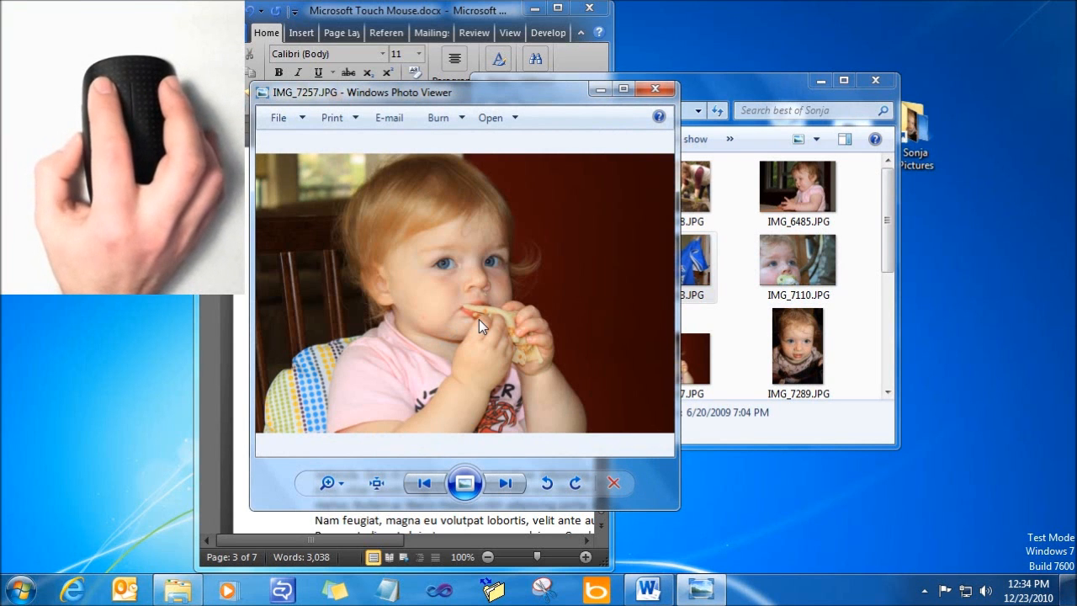
left_click(505, 481)
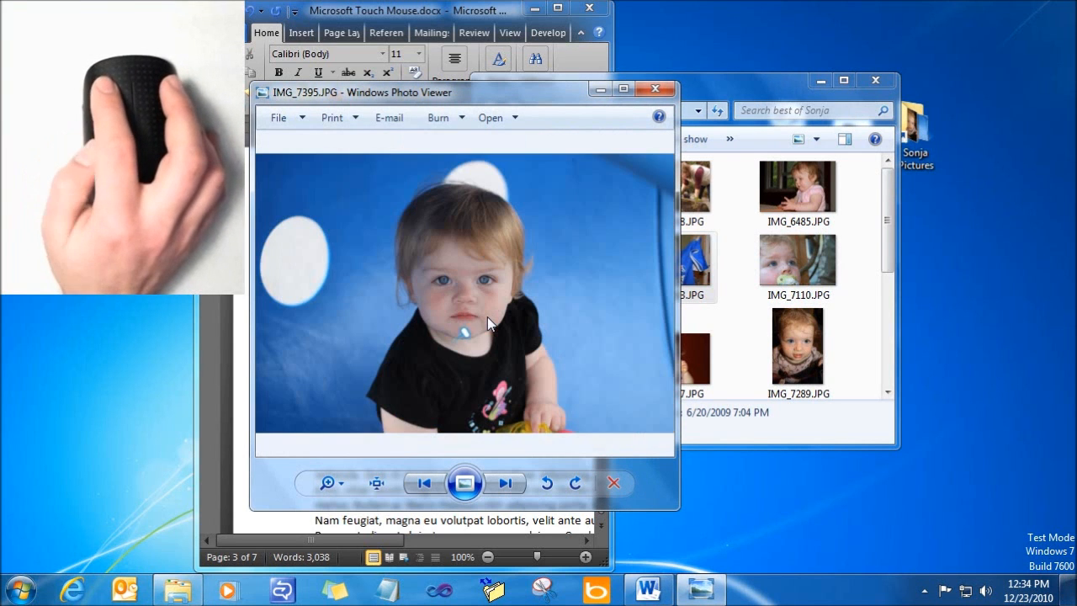
left_click(505, 481)
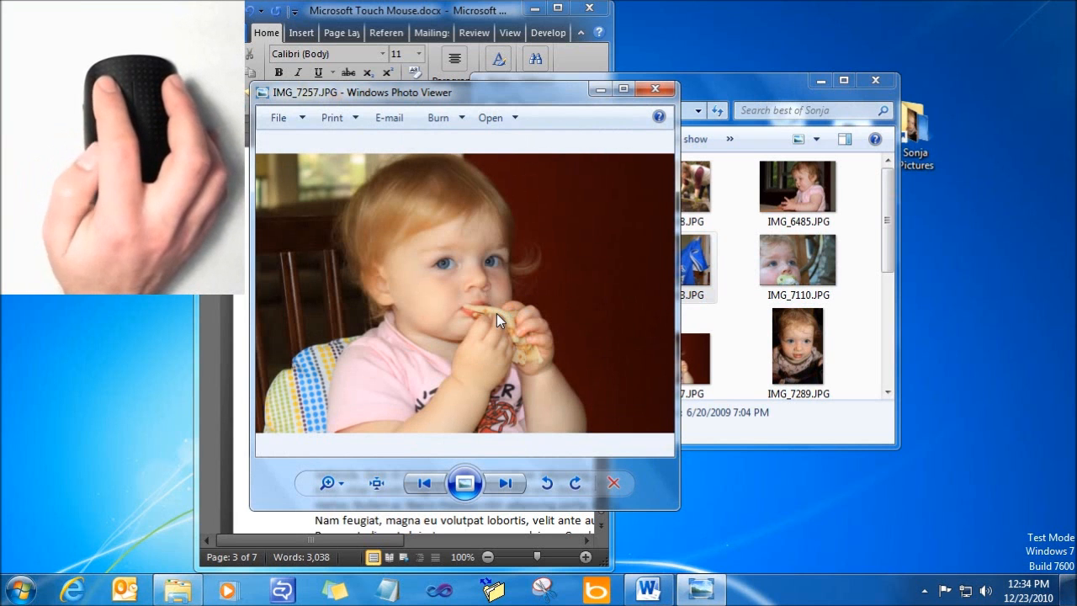
left_click(504, 482)
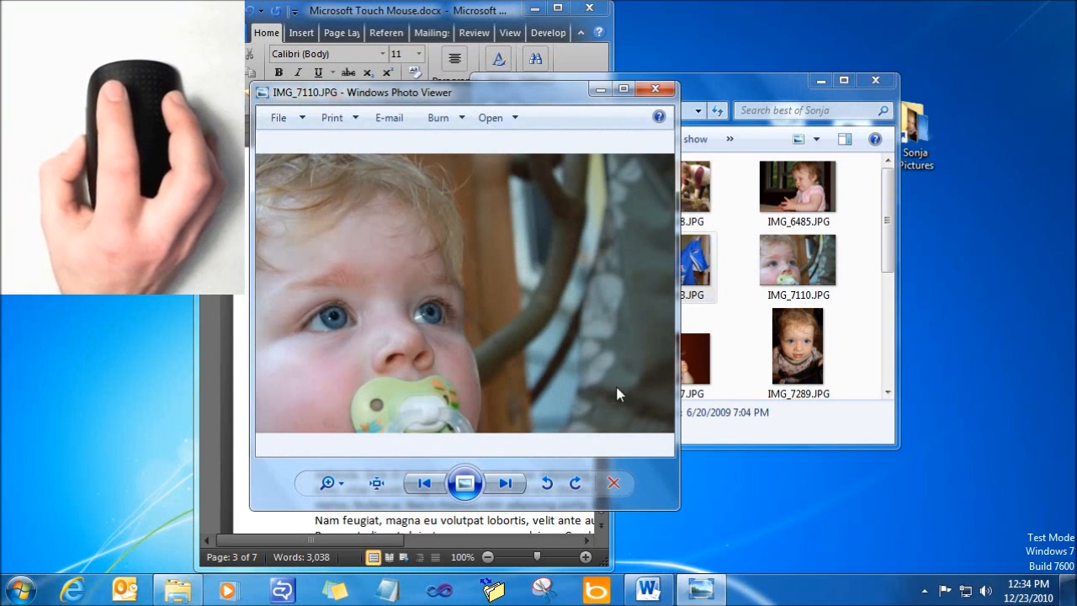
mouse_move(530, 320)
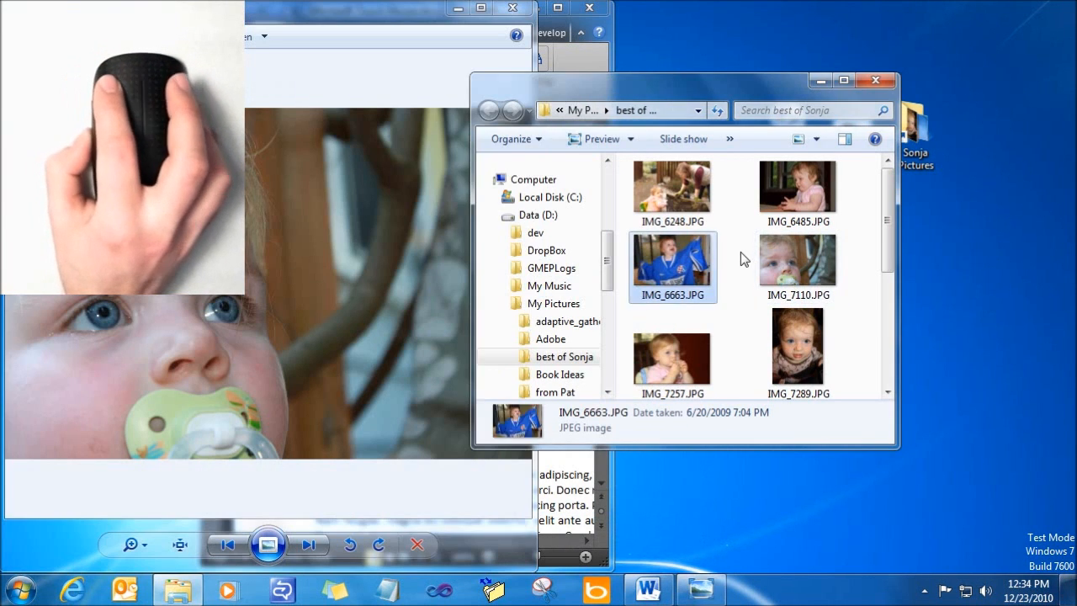
Step: Snap the best of Sonja folder window to the right half of the screen
left_click(844, 81)
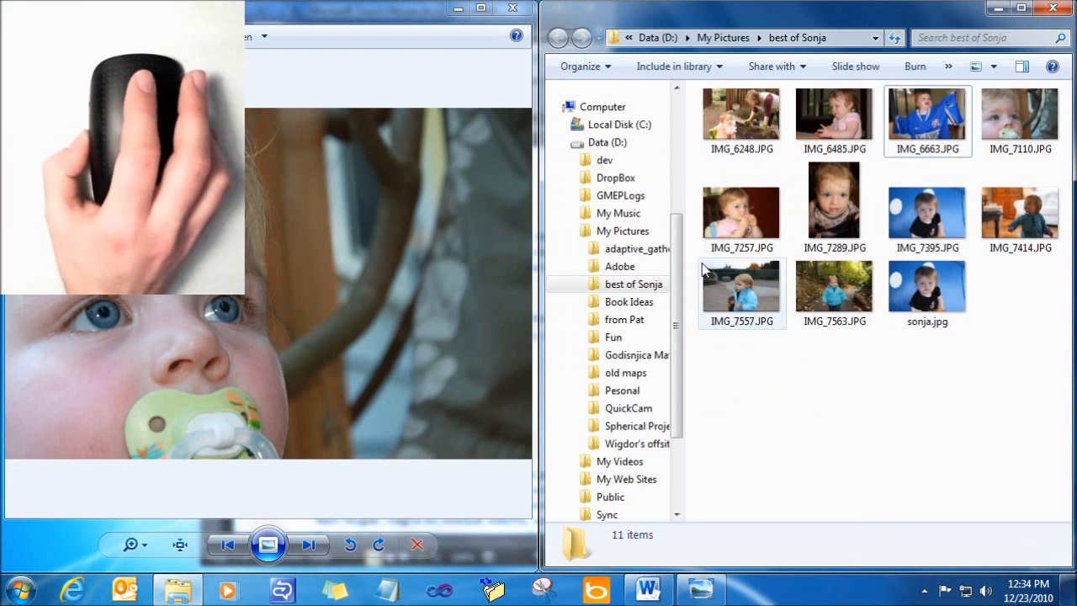